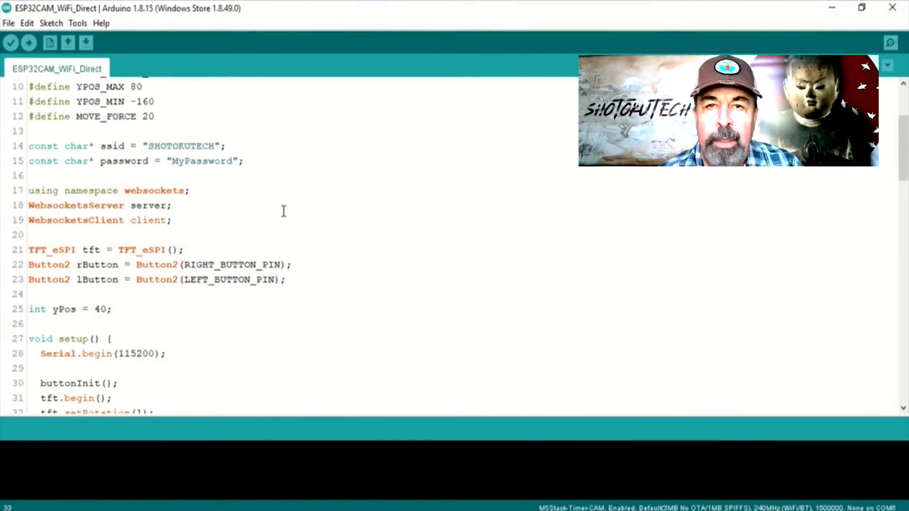
scroll("down", 3)
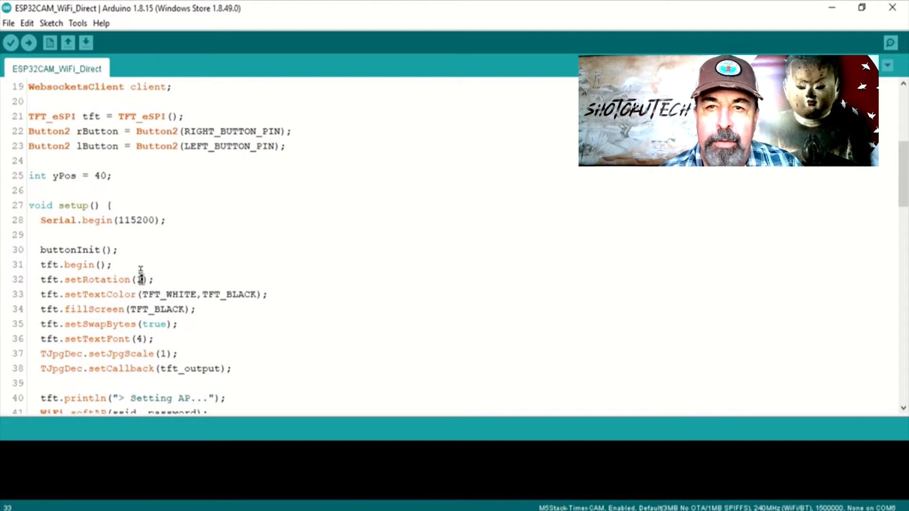